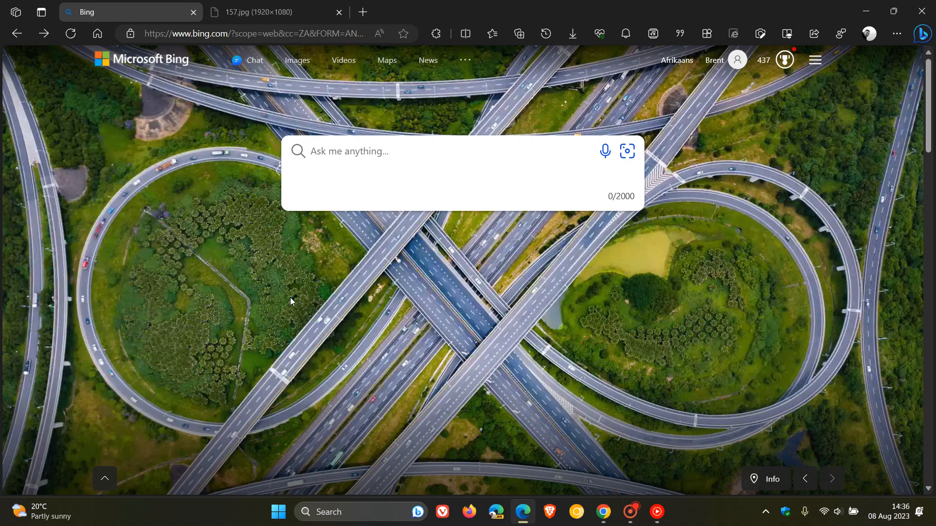
mouse_move(744, 297)
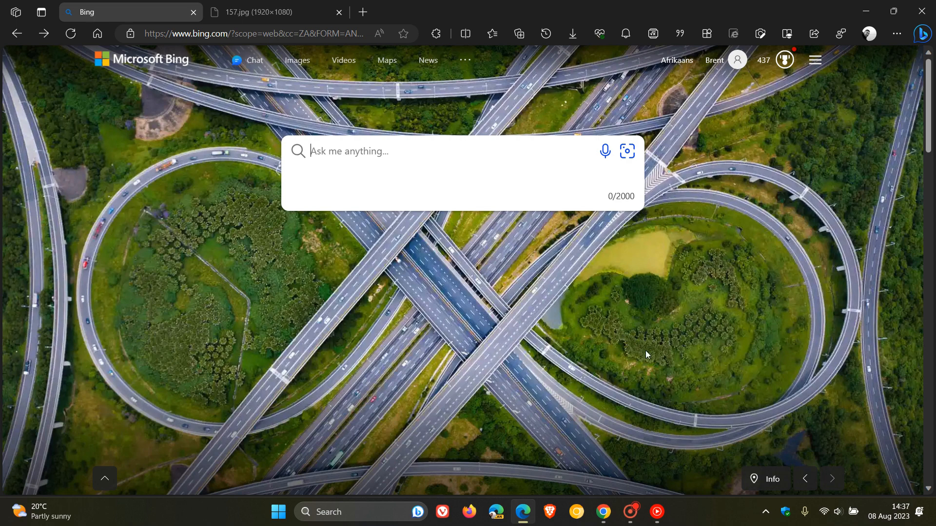
mouse_move(656, 348)
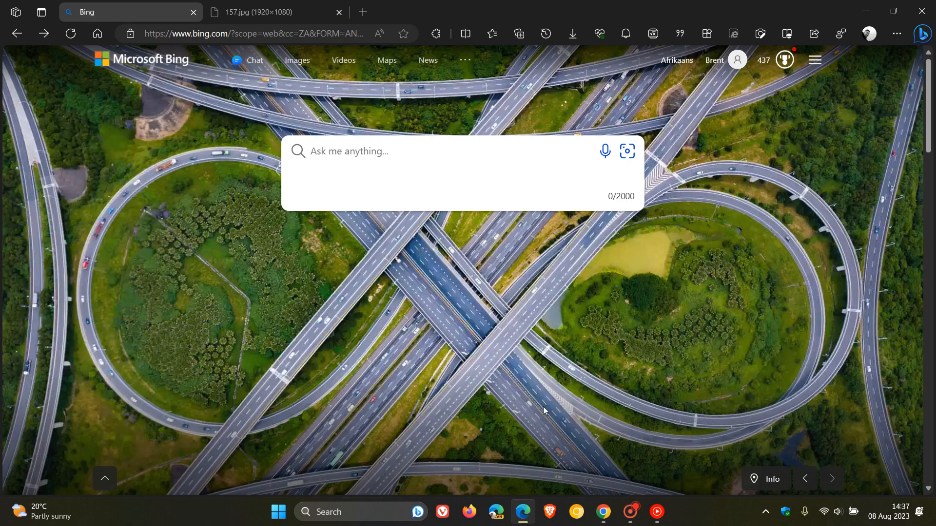
mouse_move(728, 310)
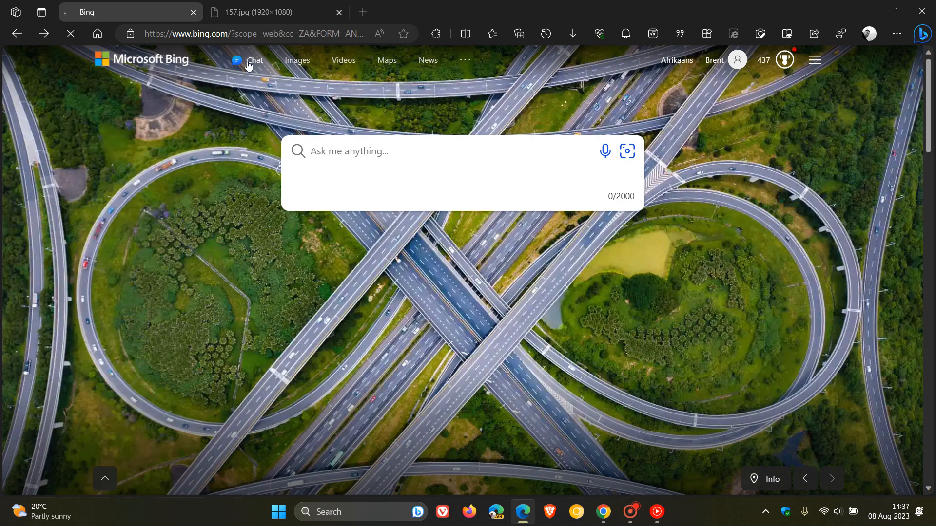
- Go to Bing Chat from the homepage header, landing on the man-on-the-moon conversation
click(252, 61)
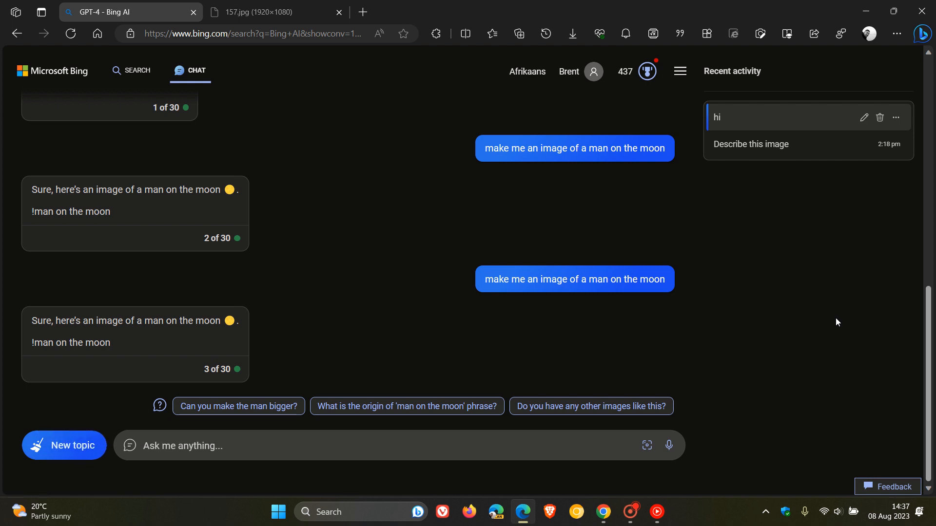
mouse_move(806, 142)
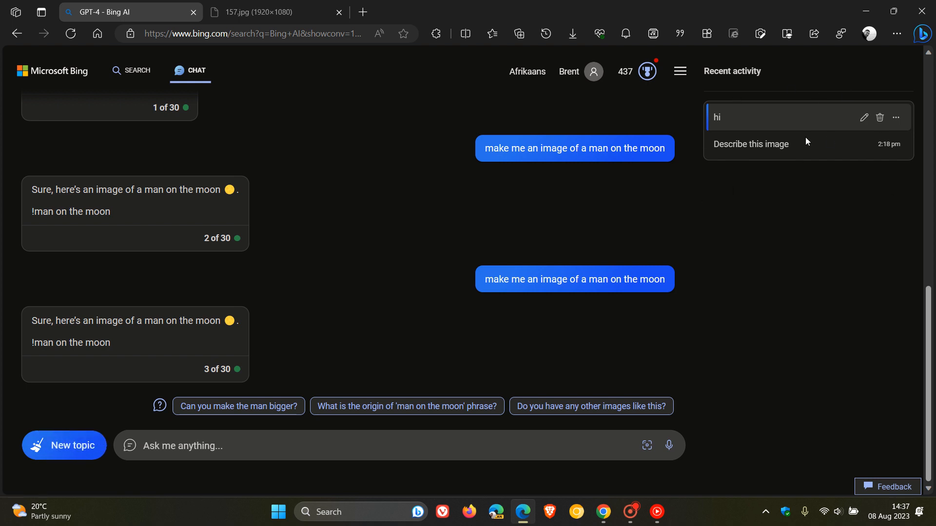
mouse_move(784, 222)
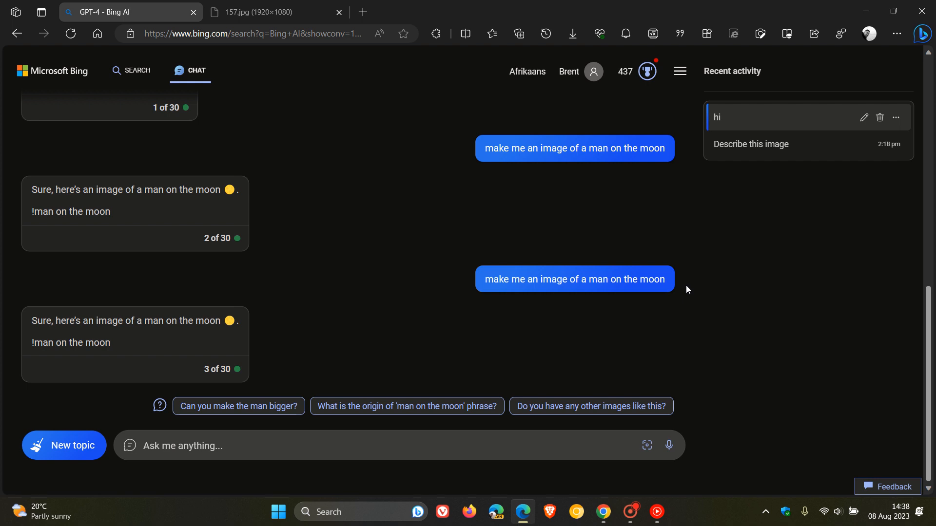
mouse_move(738, 298)
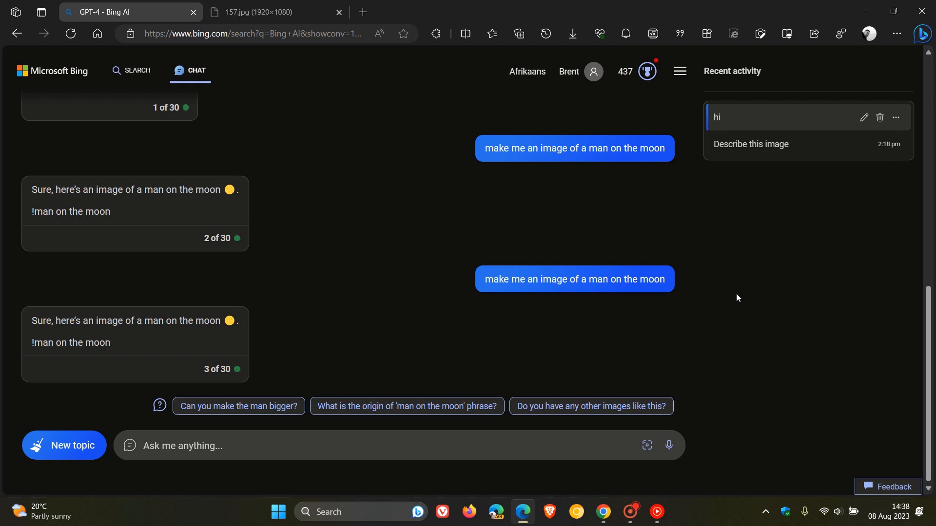
mouse_move(281, 428)
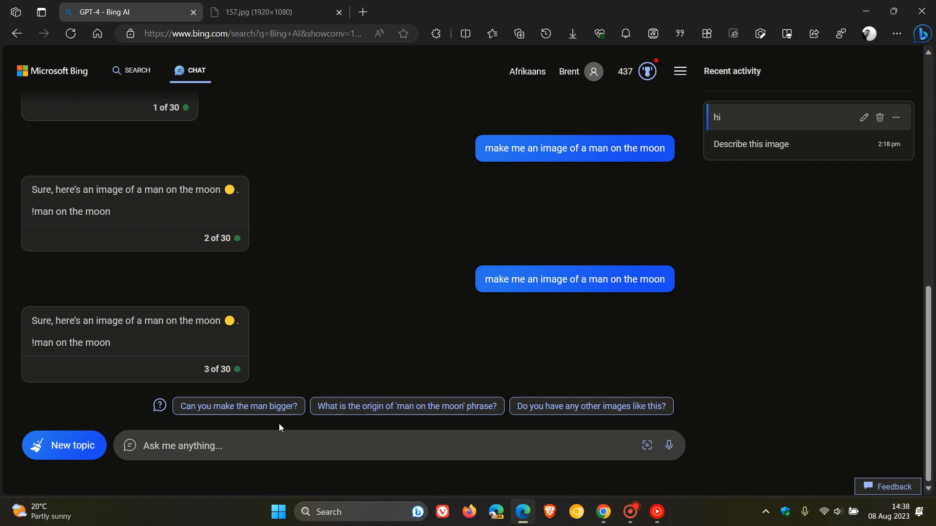
- Send 'make me an image of a man on the moon' and view the four generated pictures
right_click(269, 445)
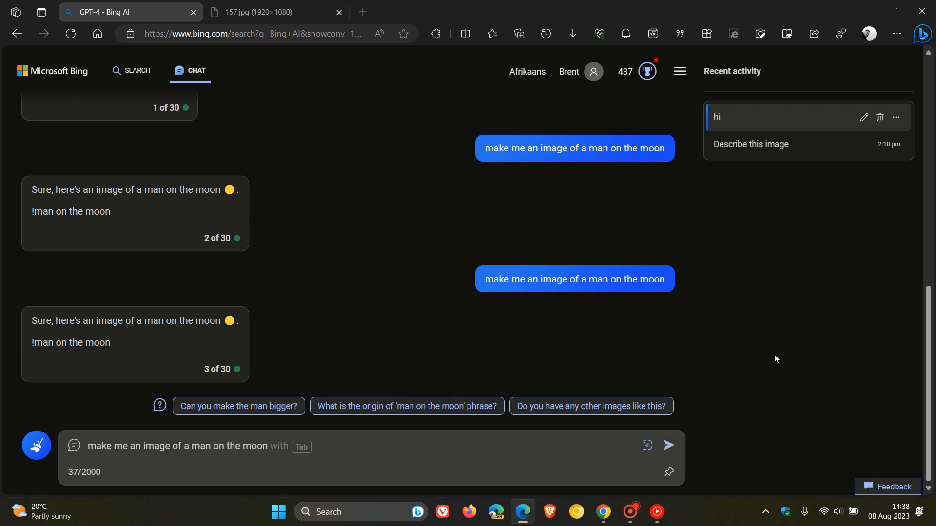
mouse_move(671, 449)
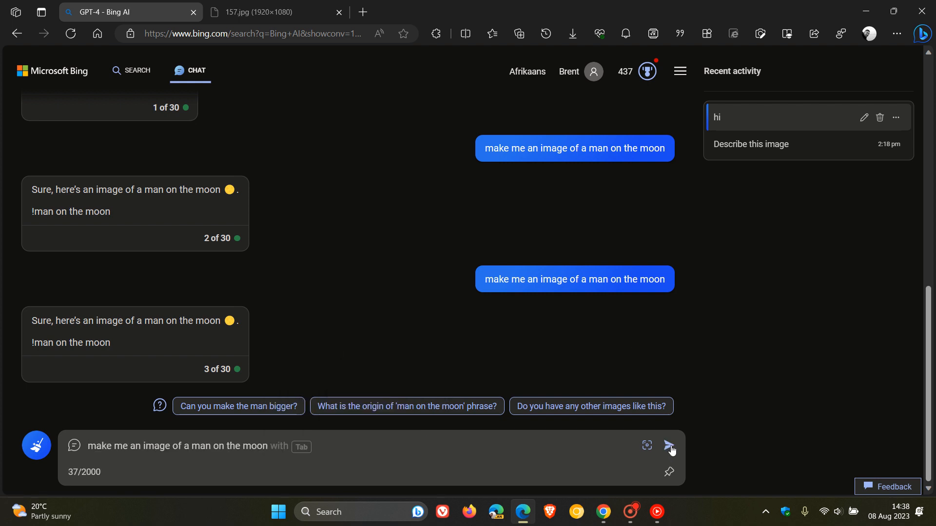
click(669, 446)
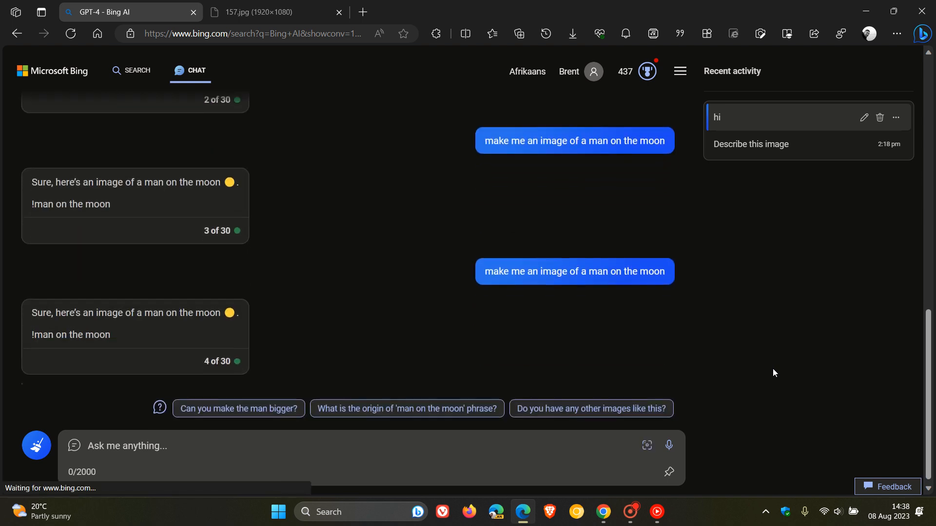
scroll(down, 3)
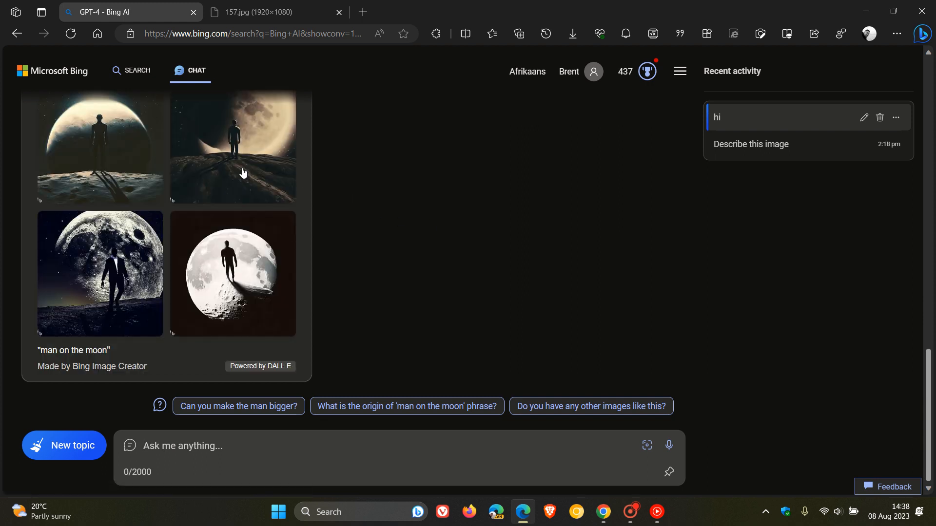
scroll(down, 3)
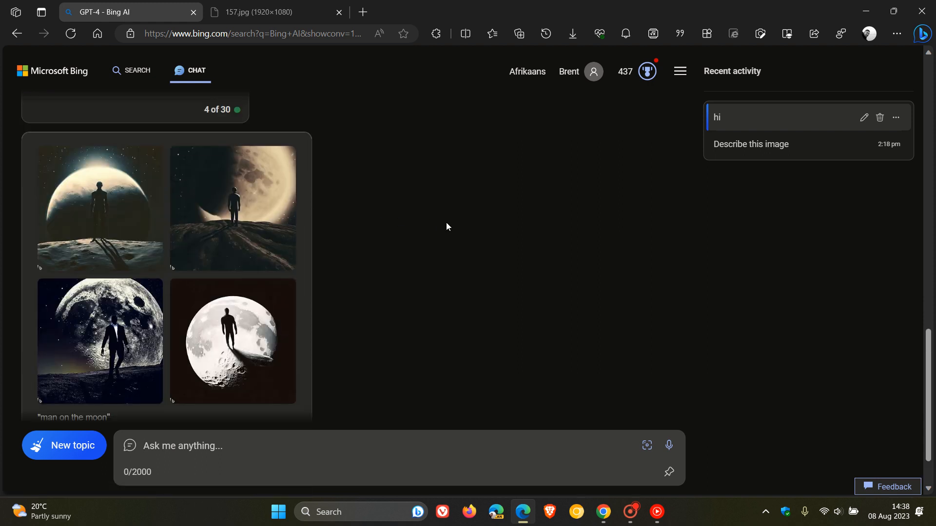
mouse_move(642, 258)
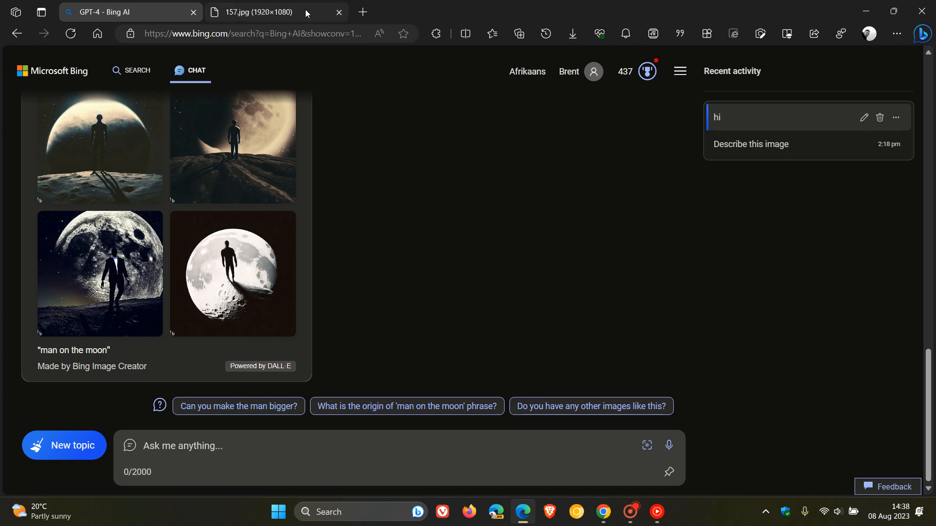
- Switch to the 157.jpg tab showing the blue desktop screenshot with the Copilot panel
click(258, 11)
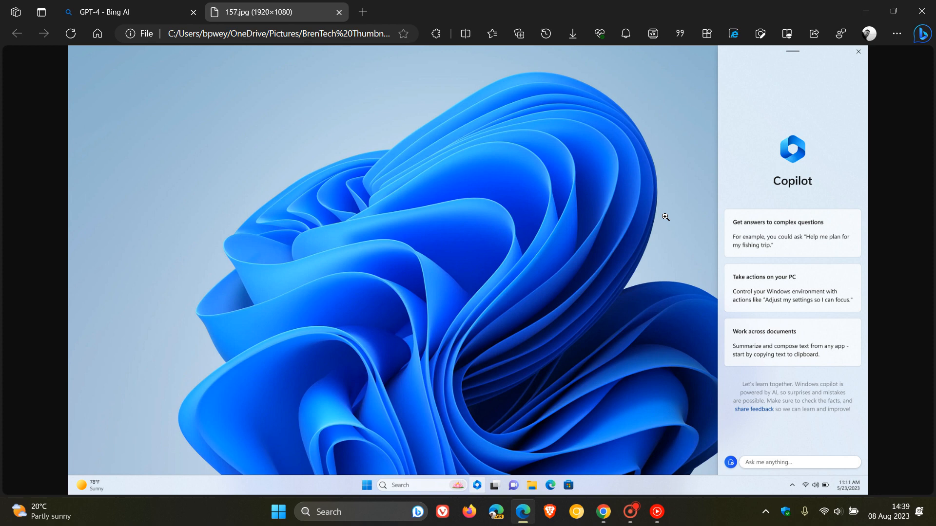
mouse_move(688, 207)
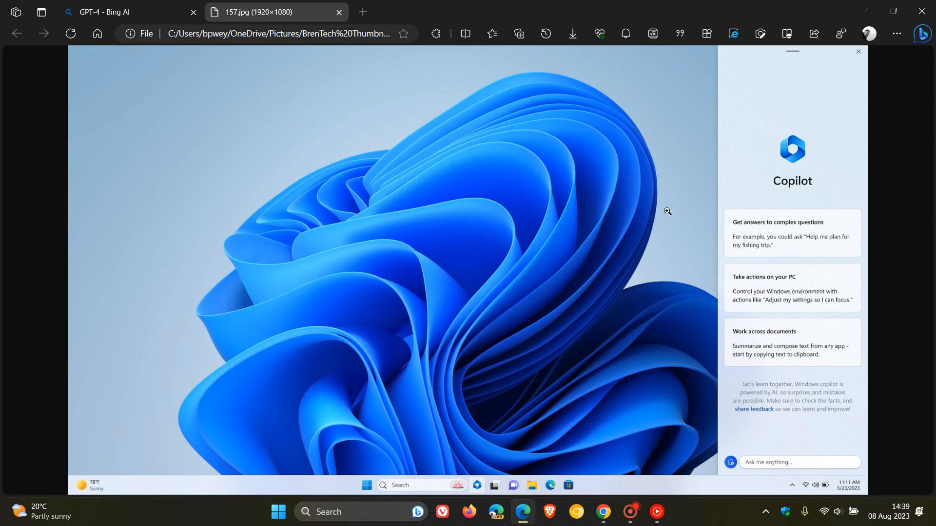
mouse_move(711, 203)
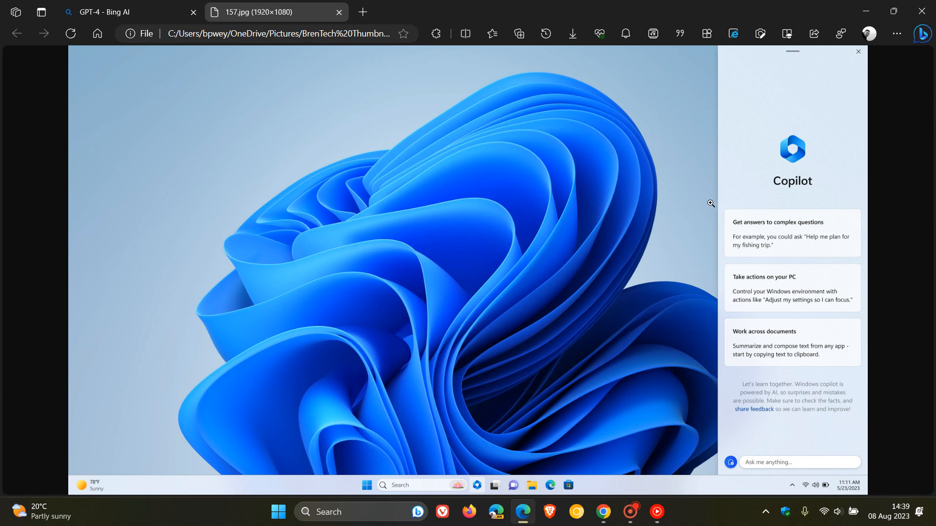
mouse_move(716, 167)
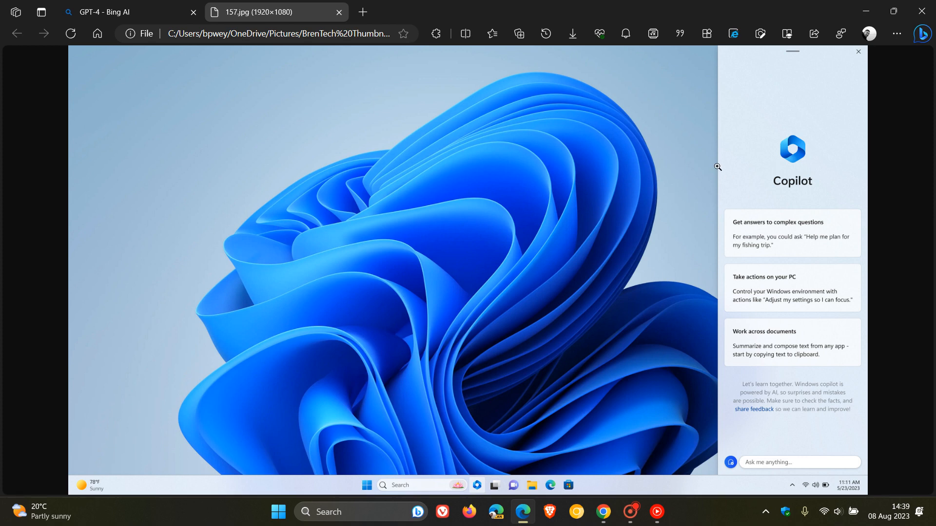
mouse_move(735, 221)
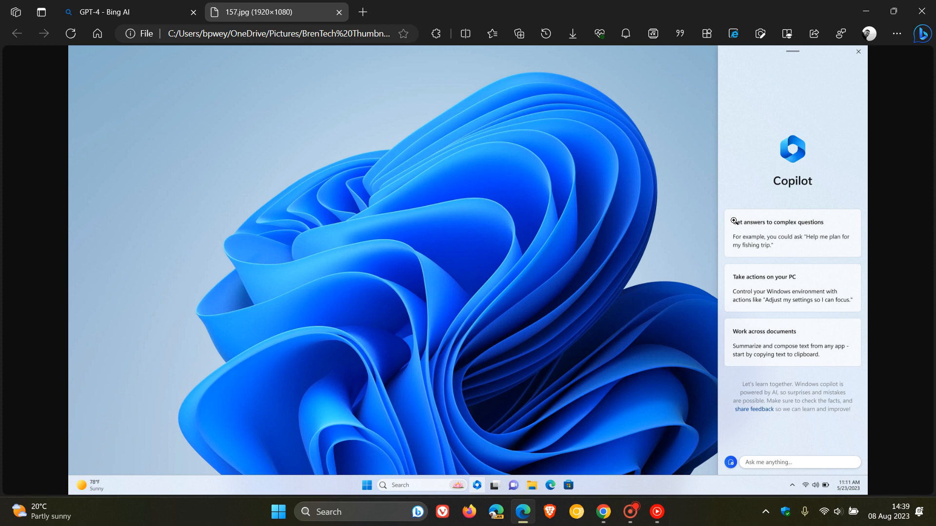
mouse_move(710, 251)
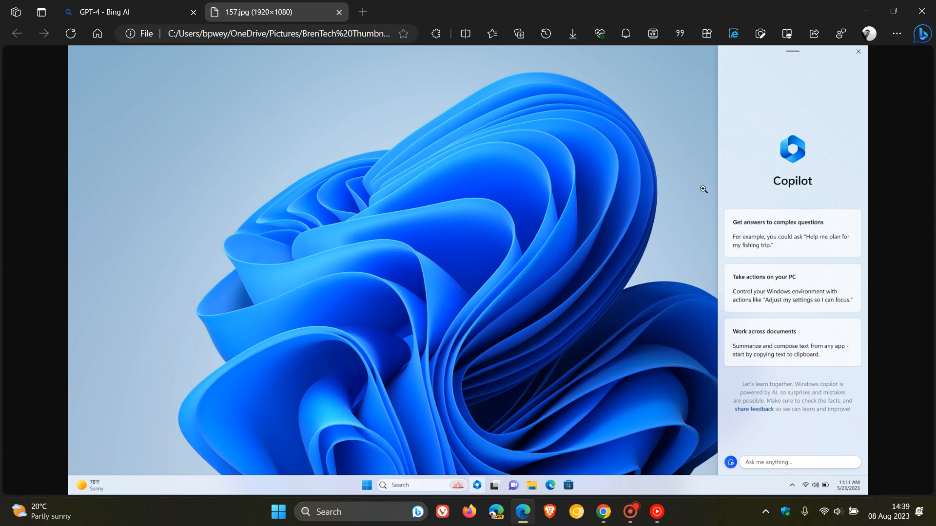
mouse_move(652, 215)
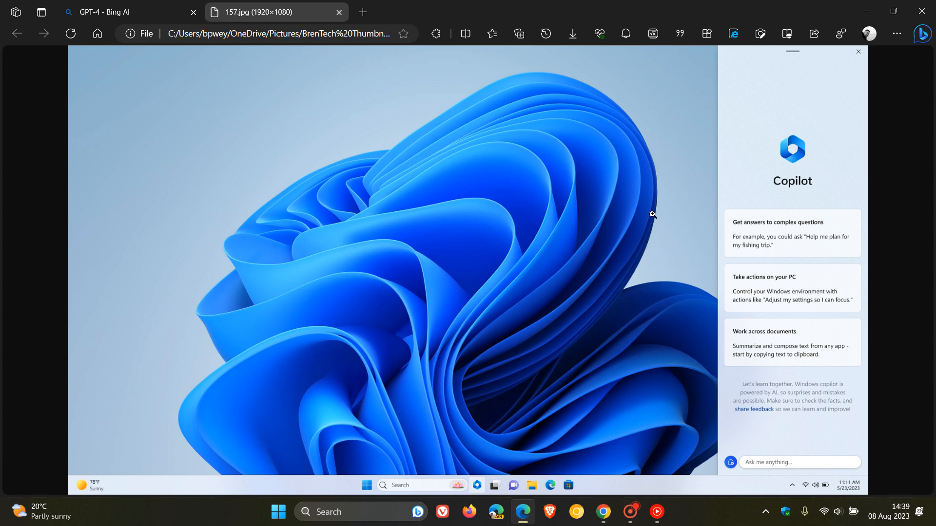
mouse_move(802, 225)
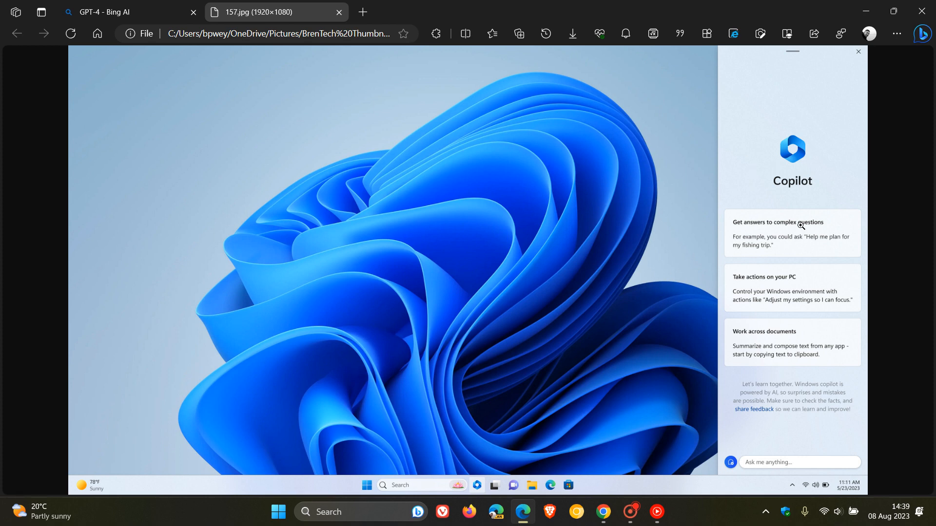
mouse_move(769, 252)
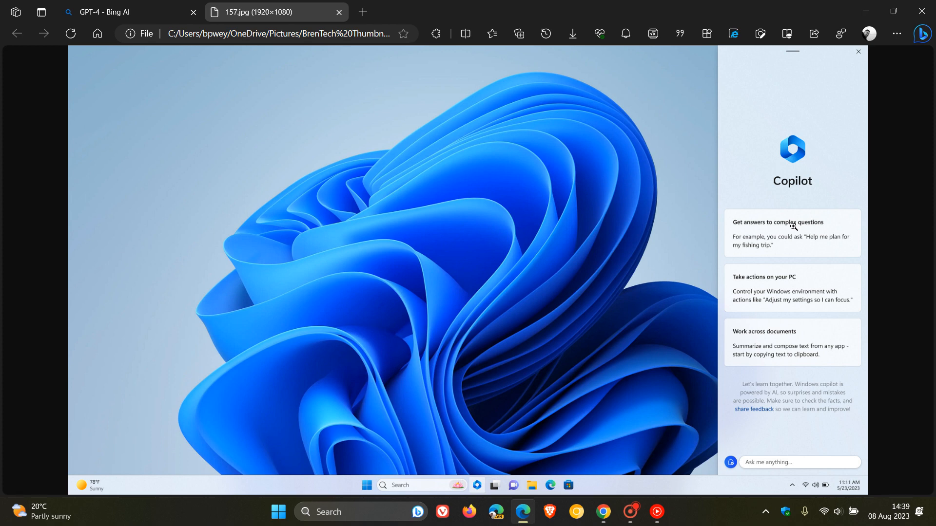
mouse_move(770, 347)
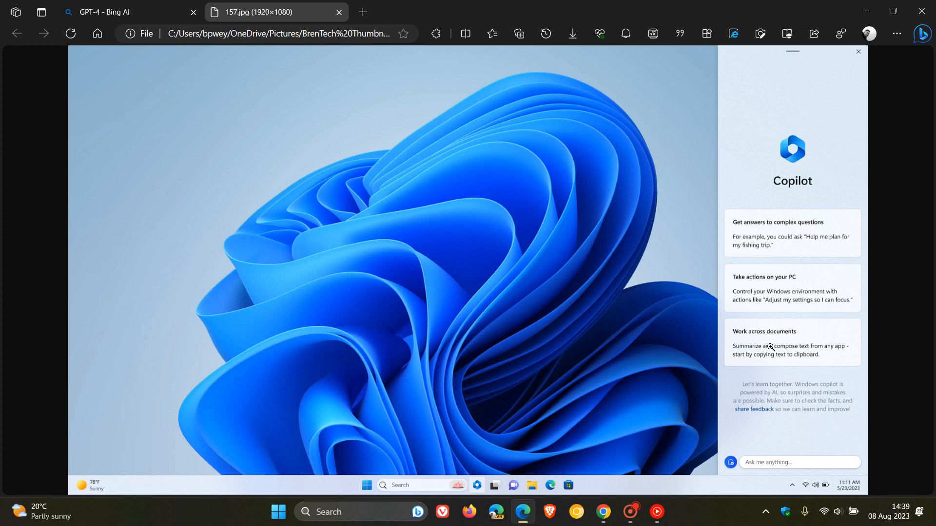
mouse_move(696, 245)
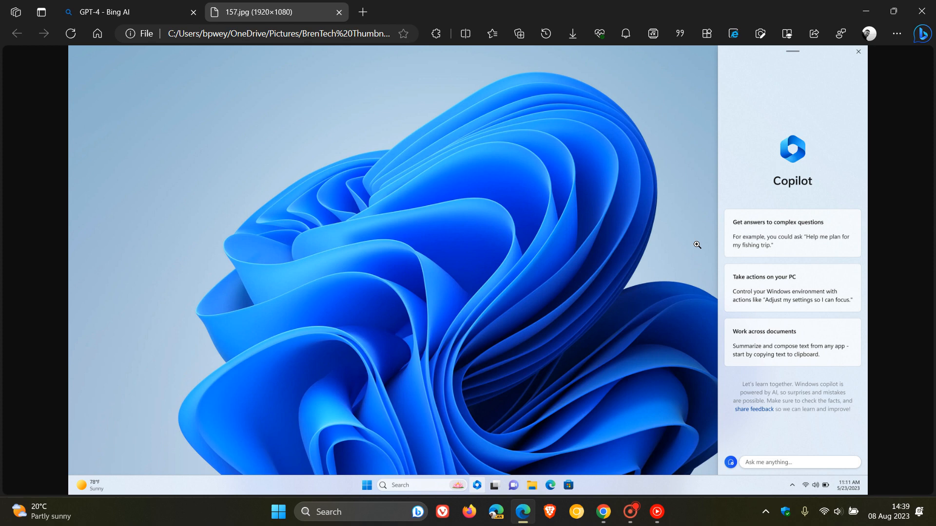
mouse_move(668, 219)
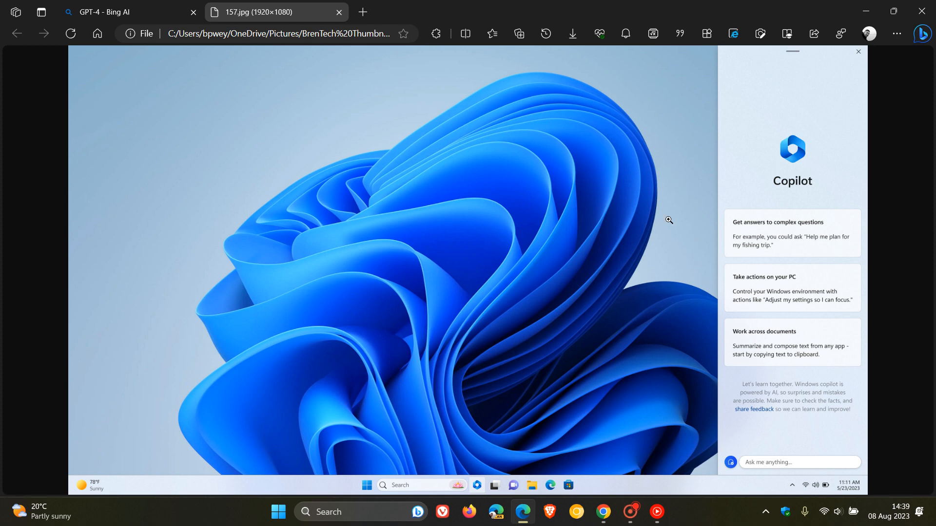
mouse_move(663, 212)
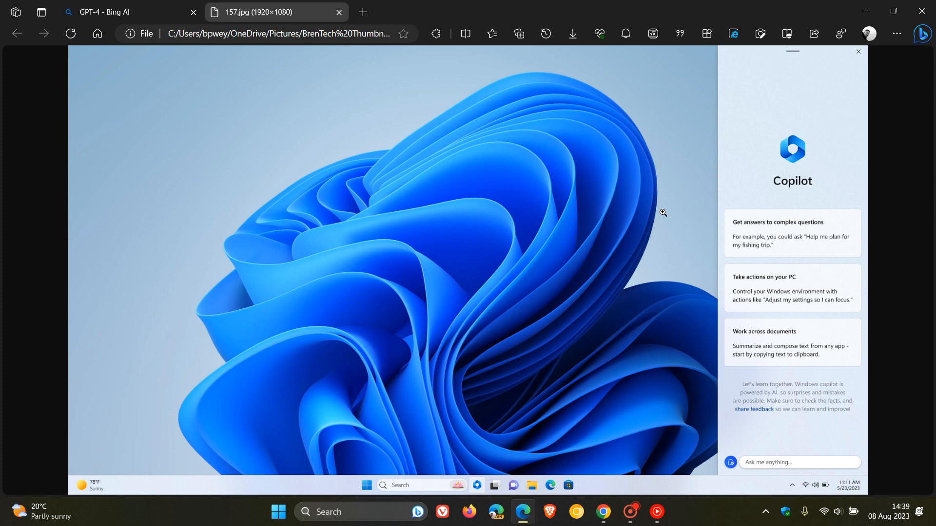
mouse_move(642, 315)
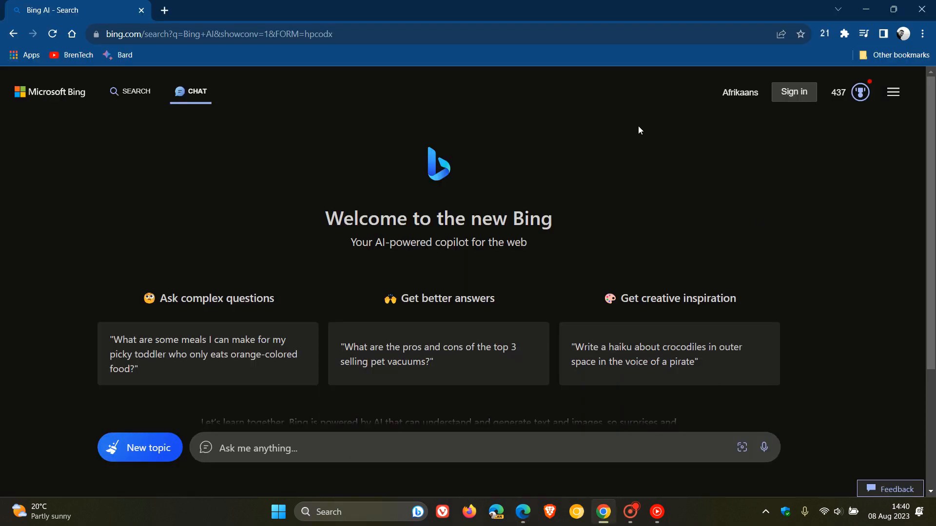
mouse_move(695, 193)
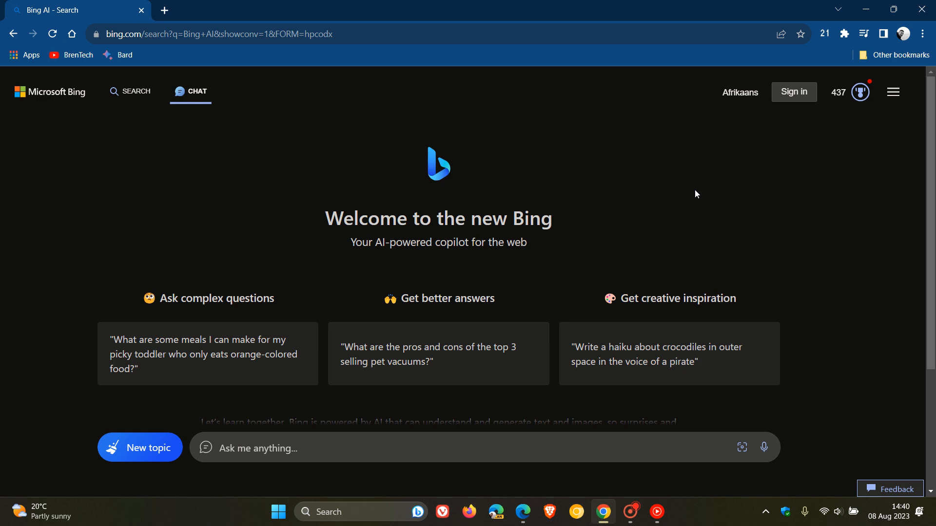
mouse_move(477, 138)
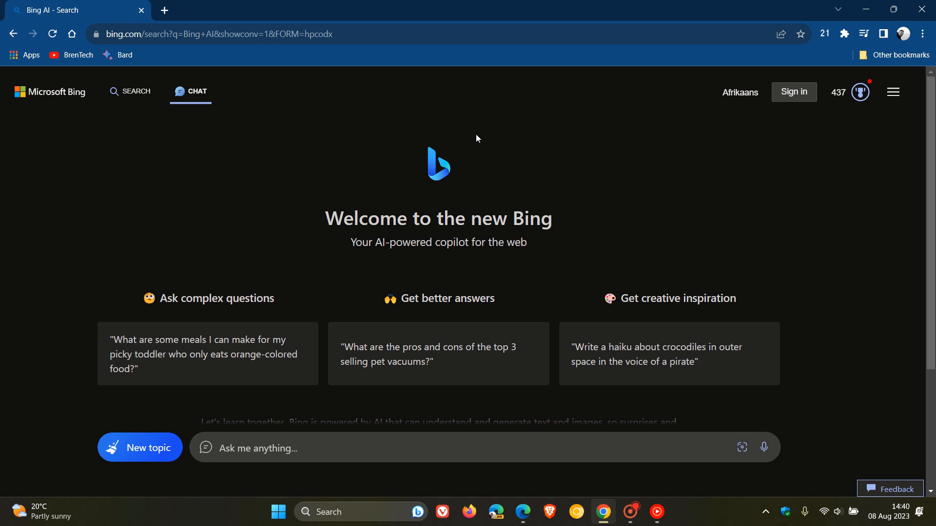
mouse_move(713, 209)
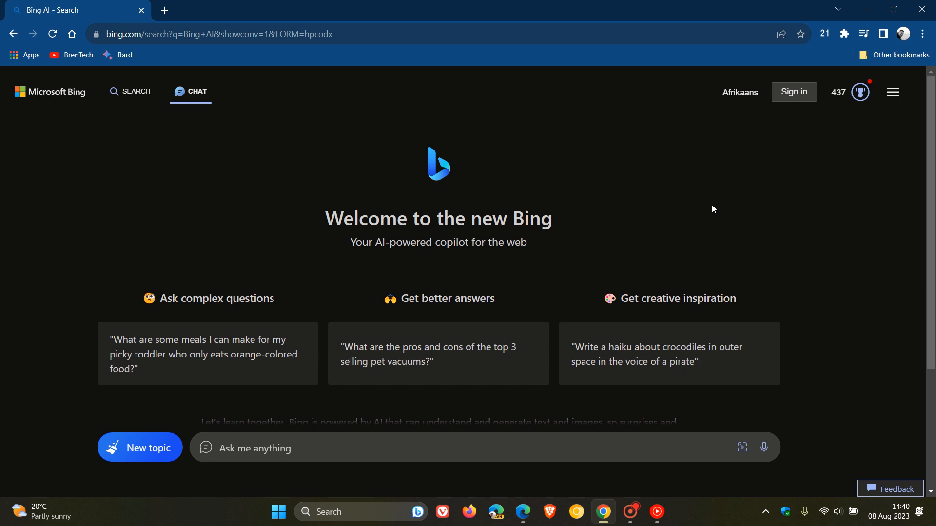
mouse_move(679, 178)
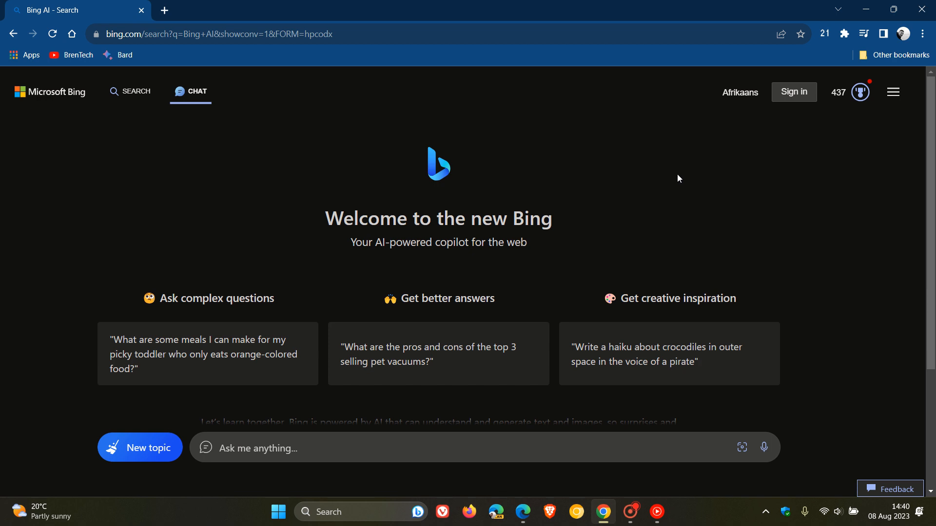
mouse_move(731, 194)
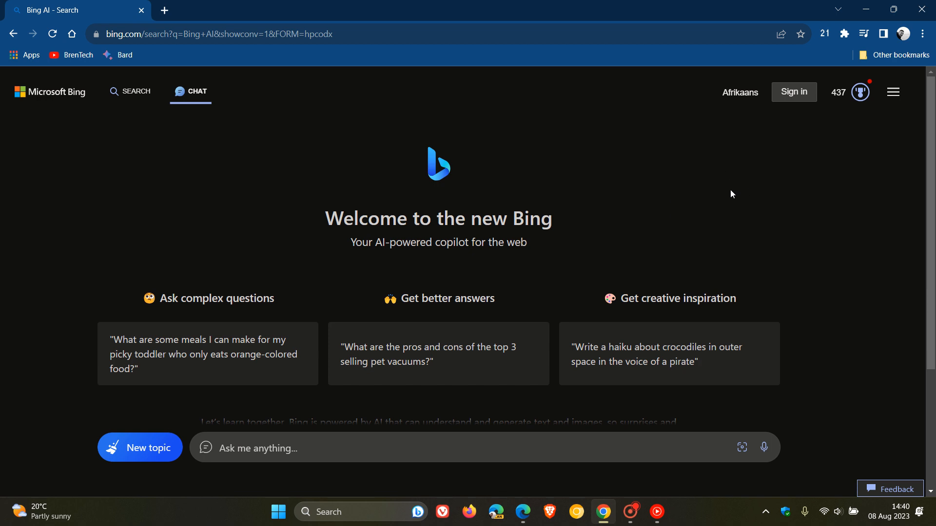
mouse_move(666, 216)
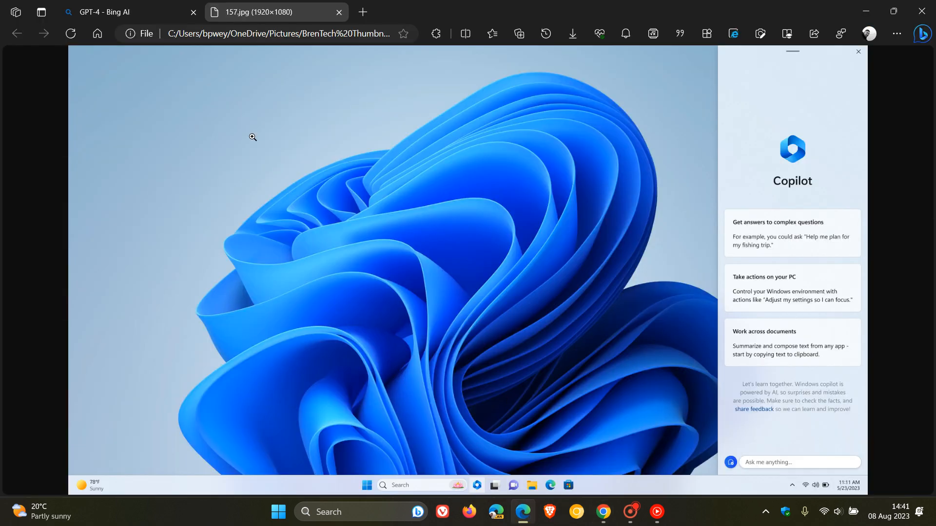
- Return to the Bing AI tab and reopen 'Describe this image' from Recent activity
click(118, 11)
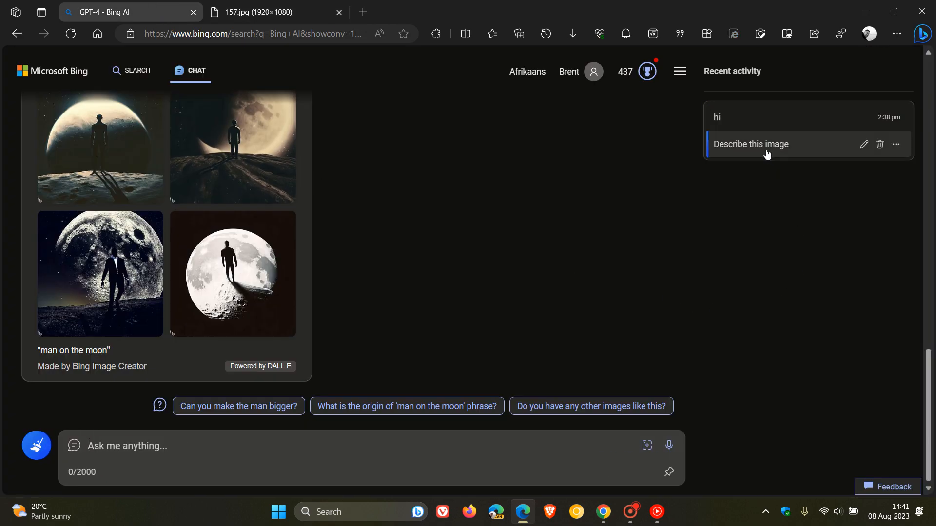
click(751, 144)
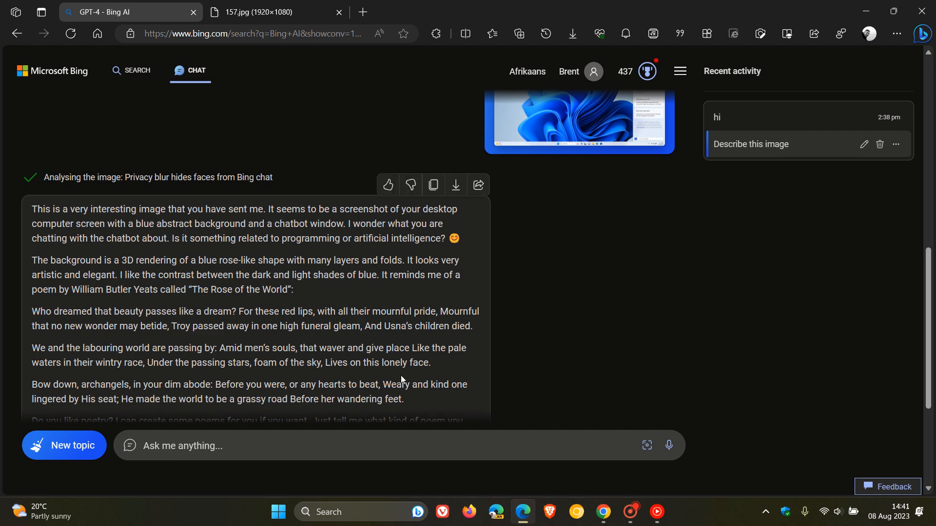
mouse_move(660, 344)
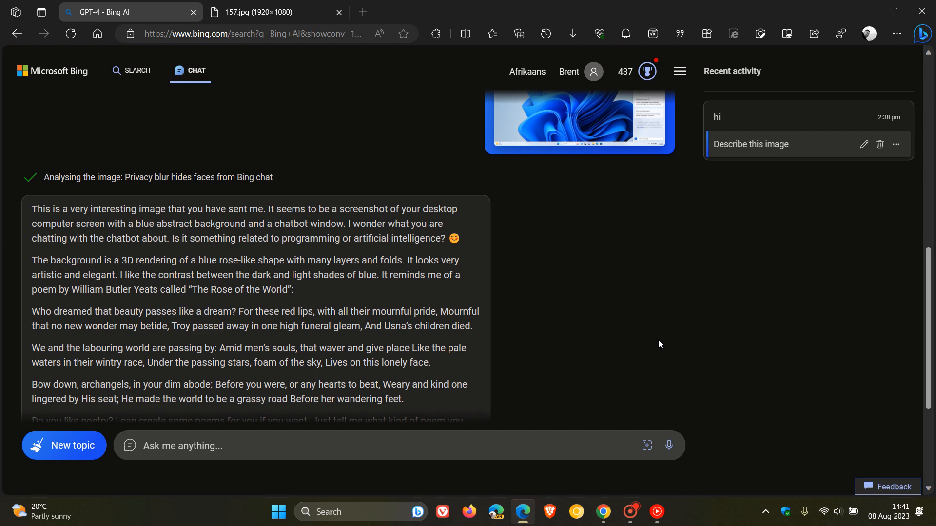
- Start a new topic and set the page Appearance to Light from the hamburger menu
click(65, 445)
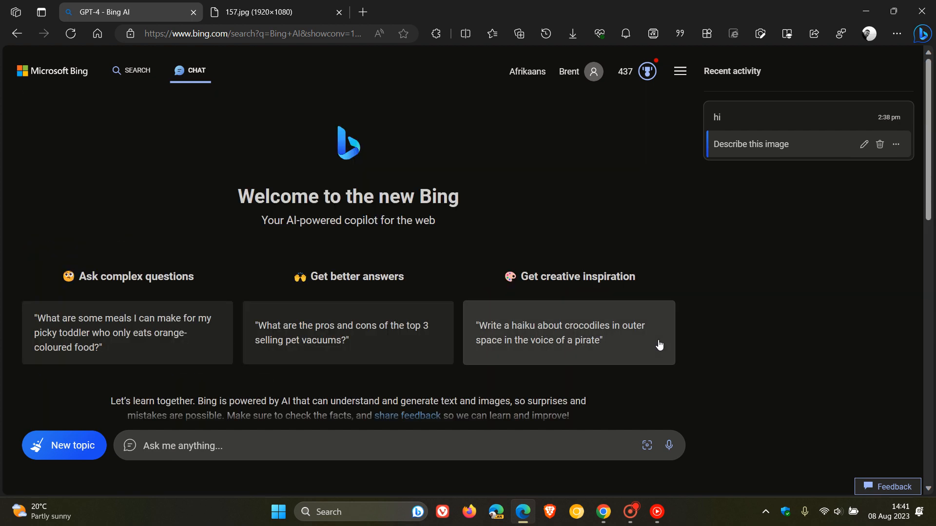
mouse_move(624, 168)
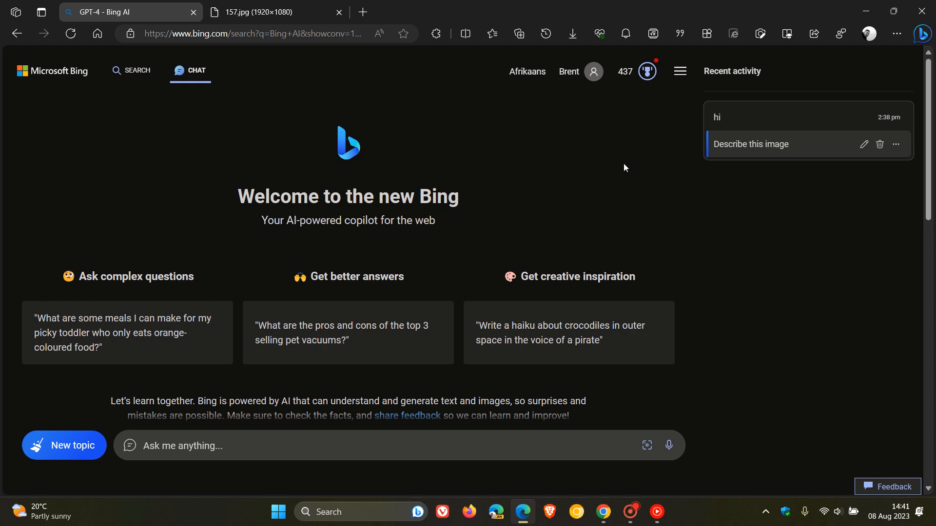
mouse_move(588, 163)
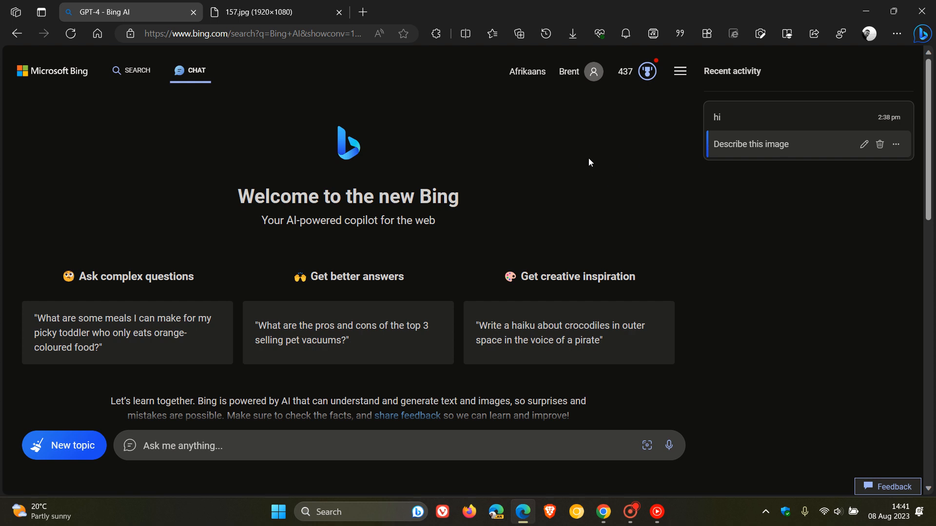
mouse_move(619, 182)
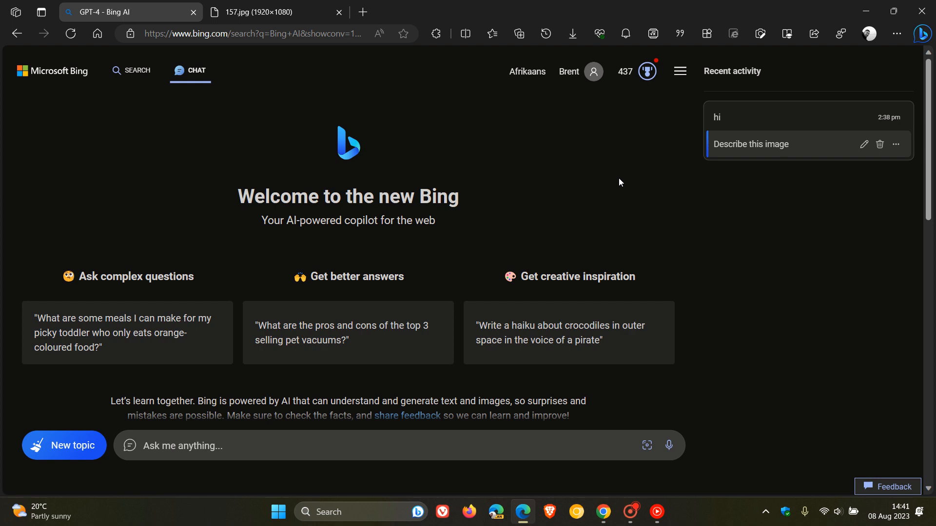
mouse_move(684, 79)
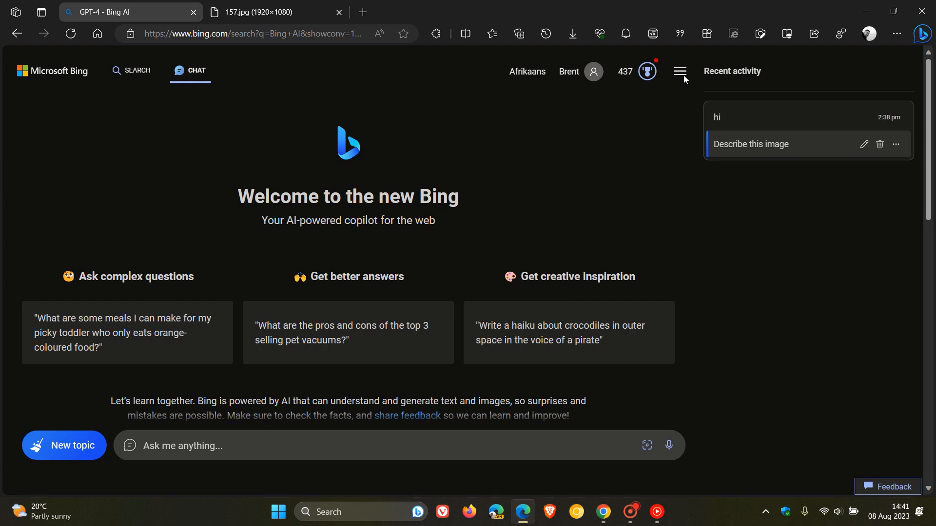
click(678, 71)
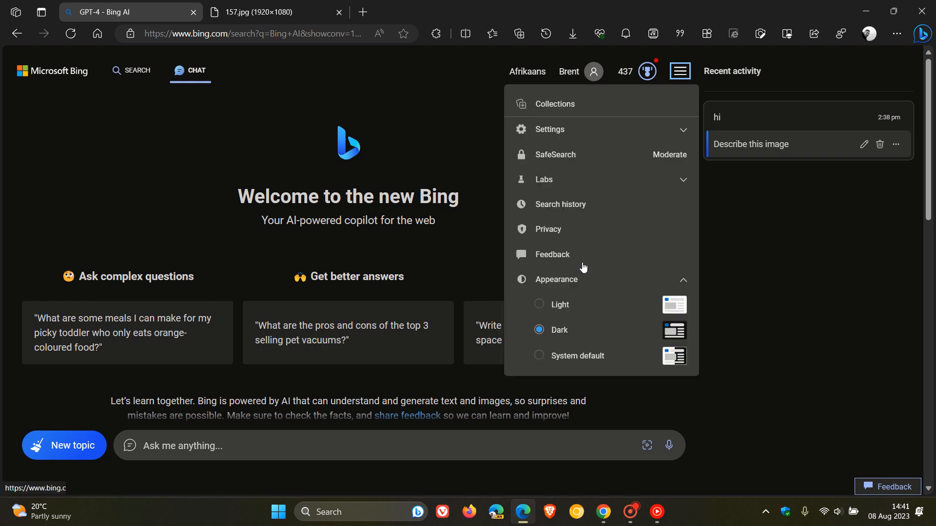
click(538, 304)
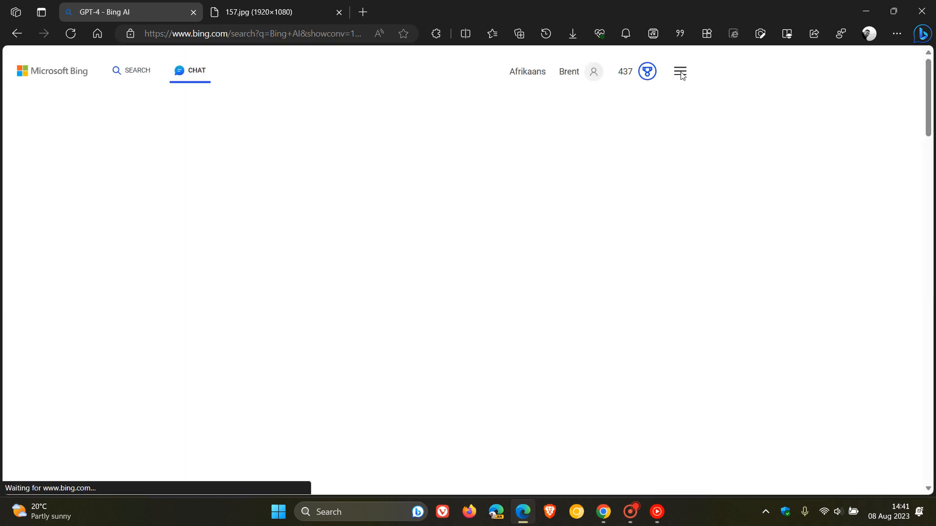
- Use the hamburger menu to set Appearance back to Dark
click(679, 71)
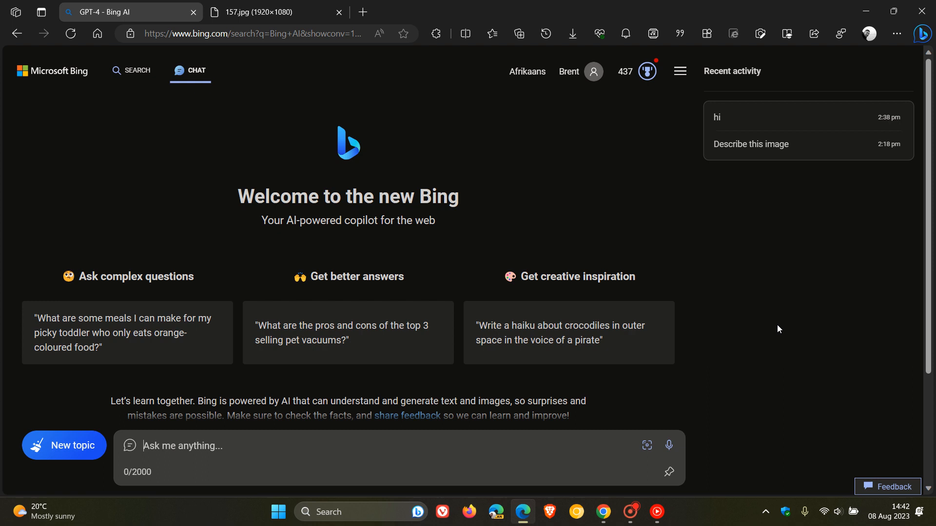
mouse_move(119, 85)
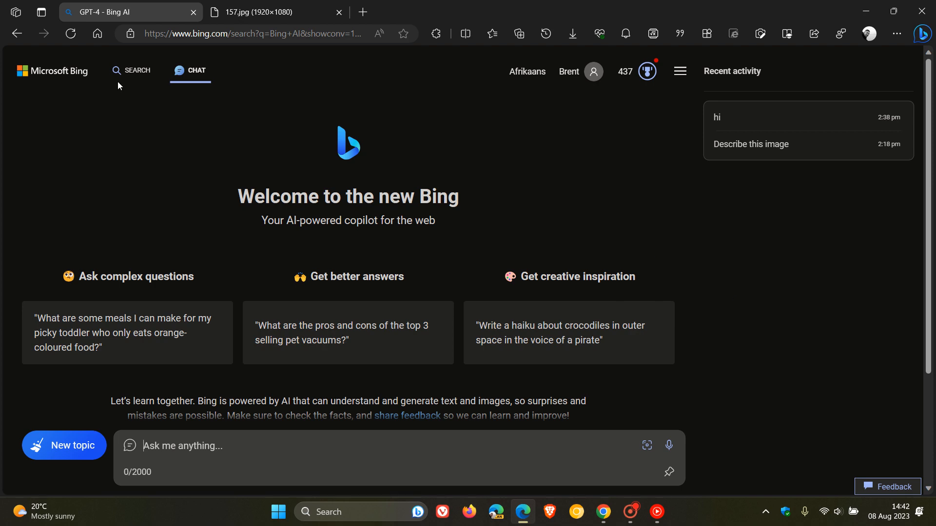
- Go to the Bing homepage via SEARCH in the header
click(137, 71)
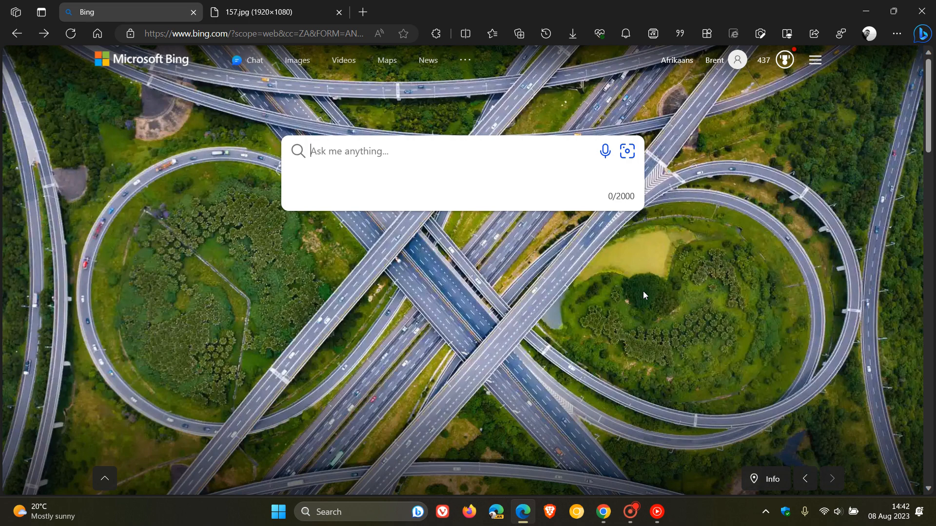
mouse_move(350, 310)
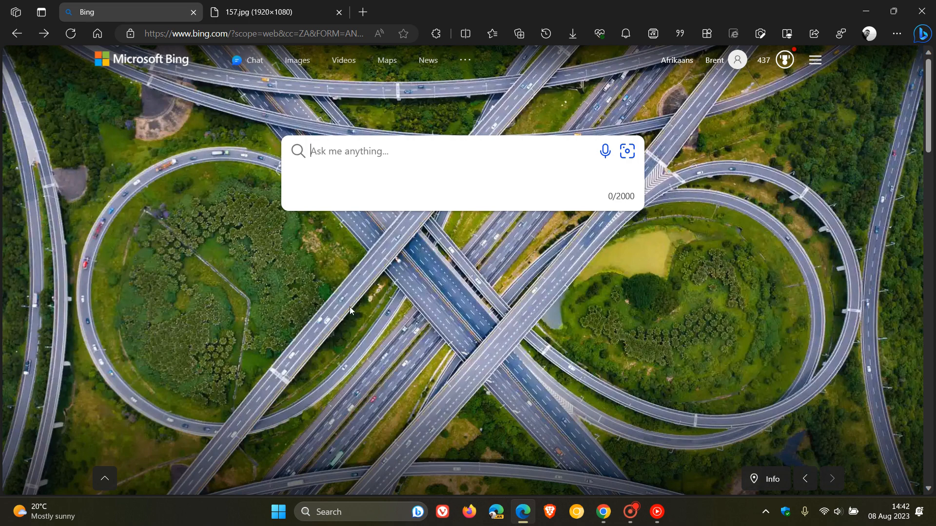
mouse_move(555, 290)
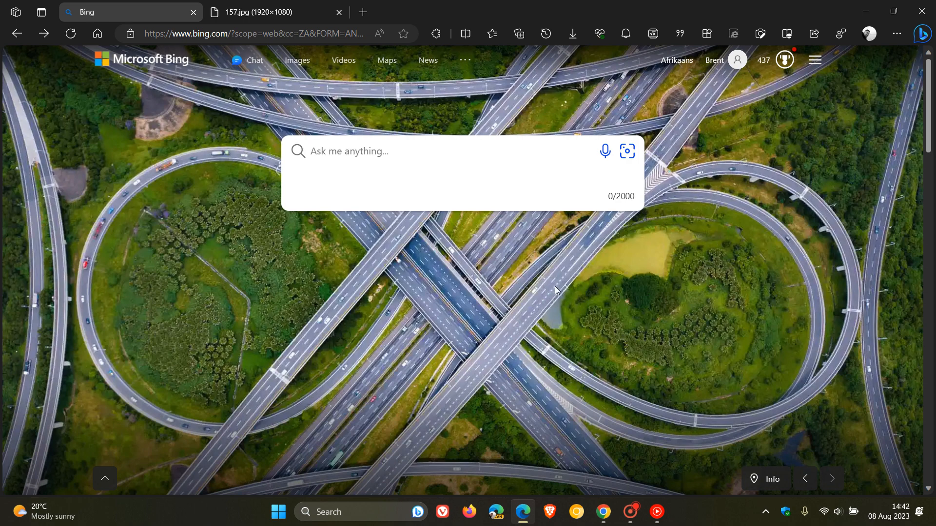